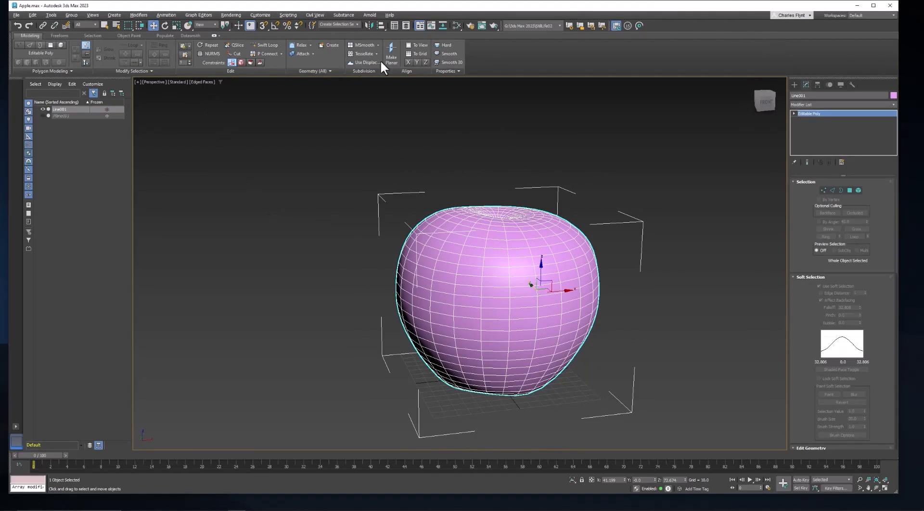
{"action": "mouse_move", "coordinate": [653, 115]}
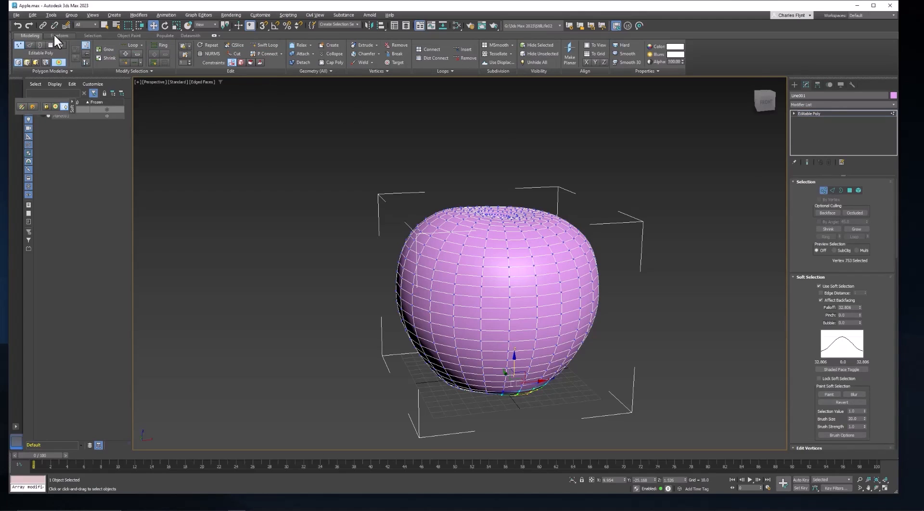
Show the Freeform ribbon's Paint Deform sculpting tools for the 752 selected vertices
{"action": "left_click", "coordinate": [59, 35]}
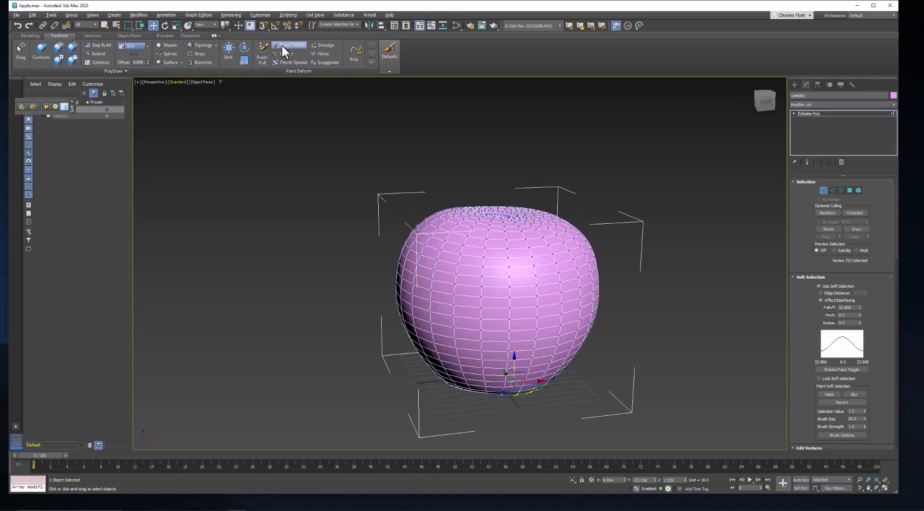
{"action": "mouse_move", "coordinate": [203, 63]}
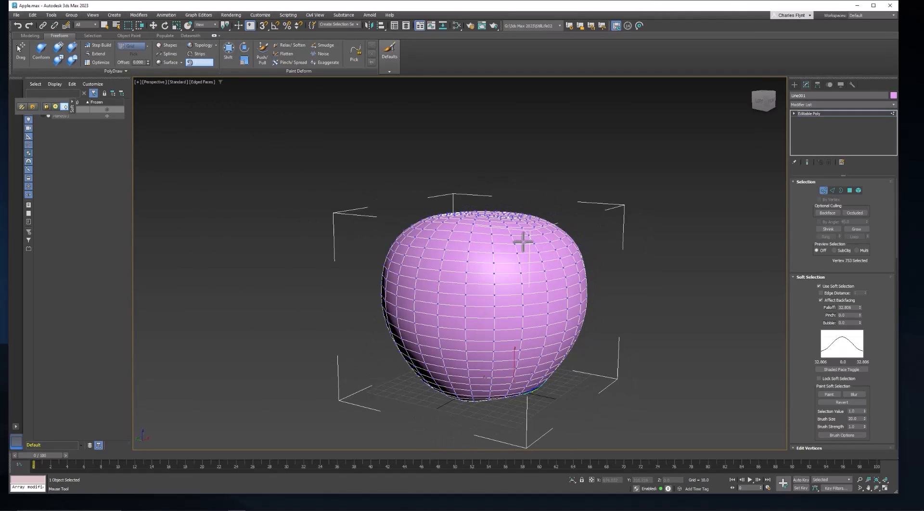
{"action": "left_click_drag", "start_coordinate": [522, 238], "coordinate": [620, 114]}
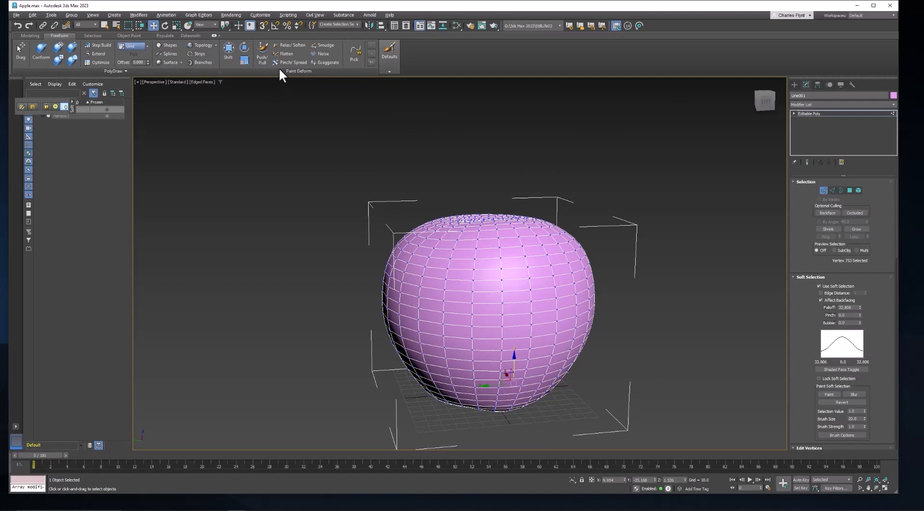
{"action": "mouse_move", "coordinate": [261, 58]}
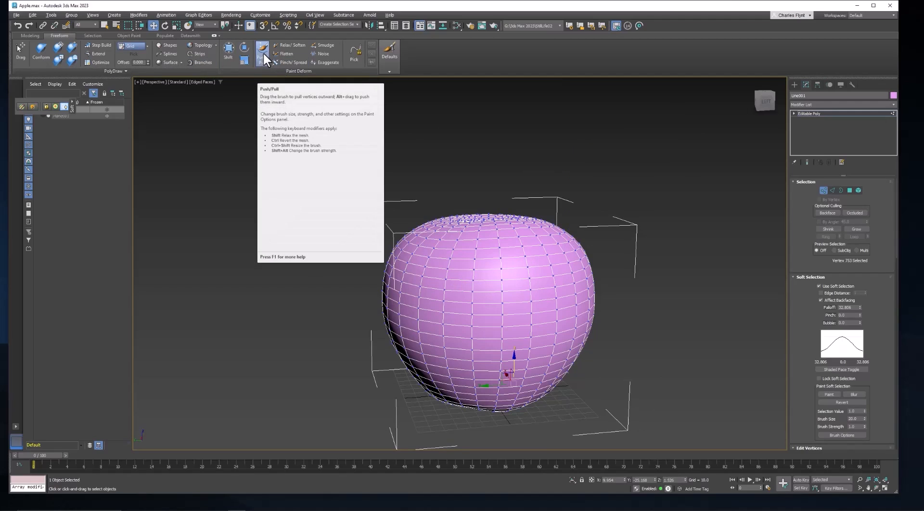
With the Push/Pull brush, pull a bulge from the apple's front and push a dent into its side
{"action": "left_click", "coordinate": [261, 53]}
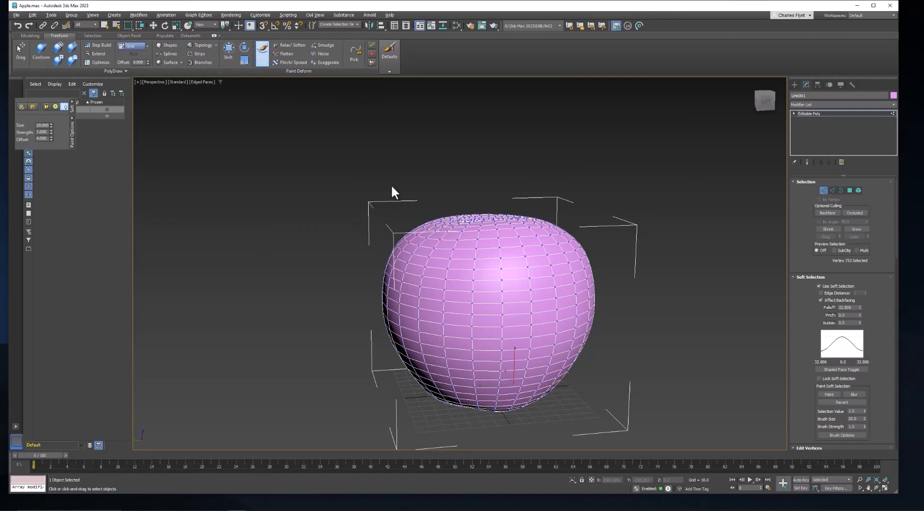
{"action": "mouse_move", "coordinate": [465, 294]}
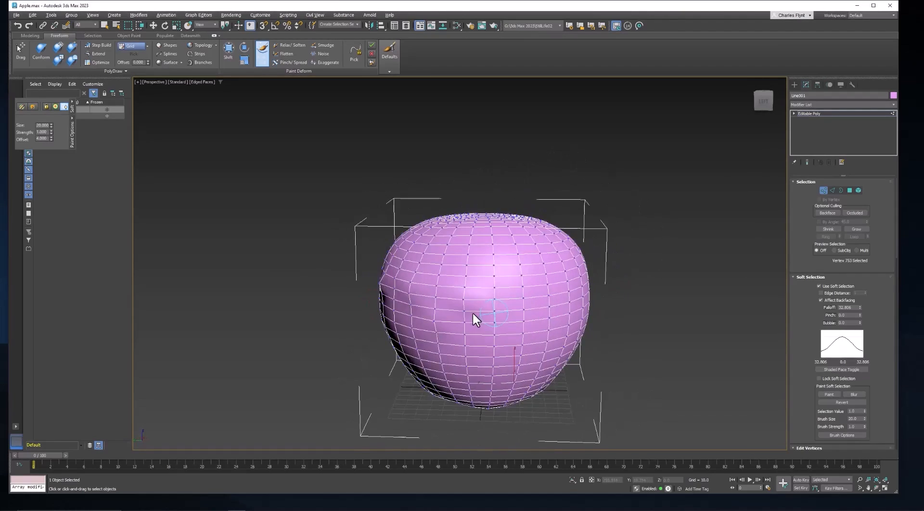
{"action": "left_click_drag", "start_coordinate": [476, 318], "coordinate": [457, 324]}
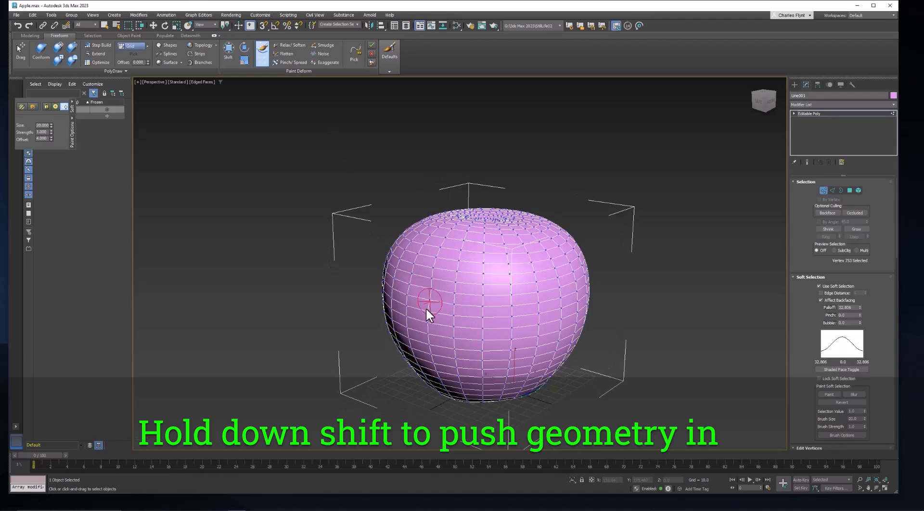
{"action": "left_click_drag", "start_coordinate": [427, 312], "coordinate": [515, 310]}
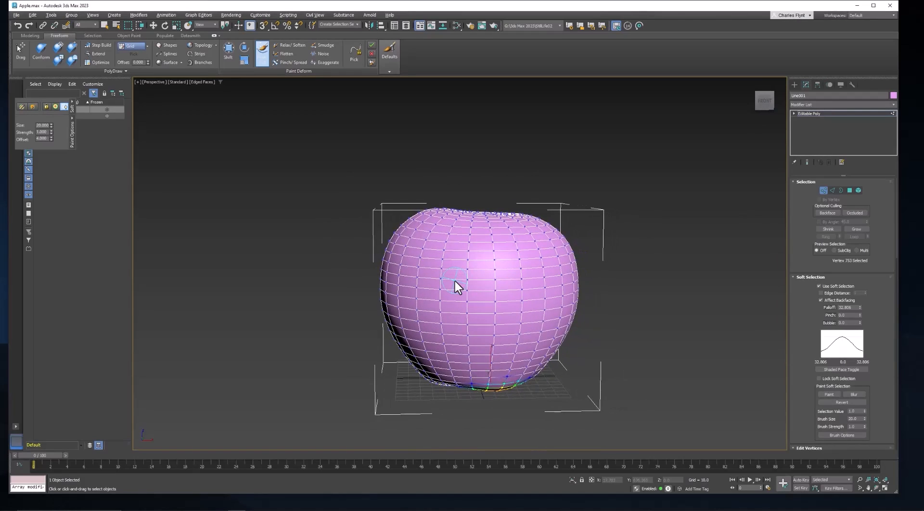
{"action": "mouse_move", "coordinate": [886, 288]}
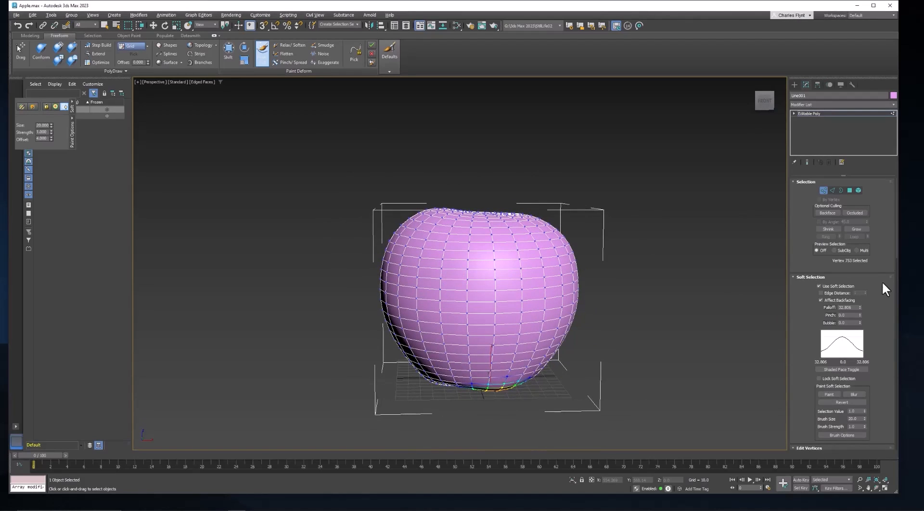
Enable Use NURMS Subdivision with Iterations 1 and Isoline Display on the apple
{"action": "scroll", "scroll_direction": "down", "scroll_amount": 3}
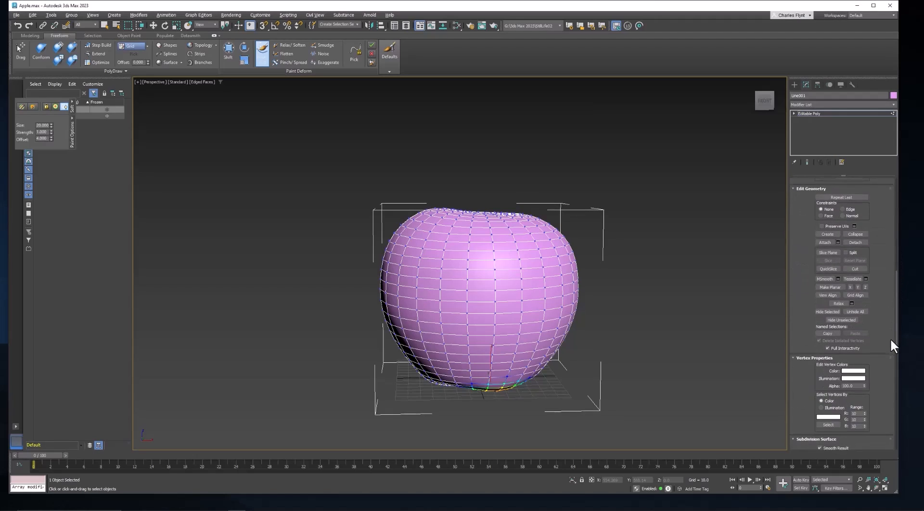
{"action": "scroll", "scroll_direction": "down", "scroll_amount": 3}
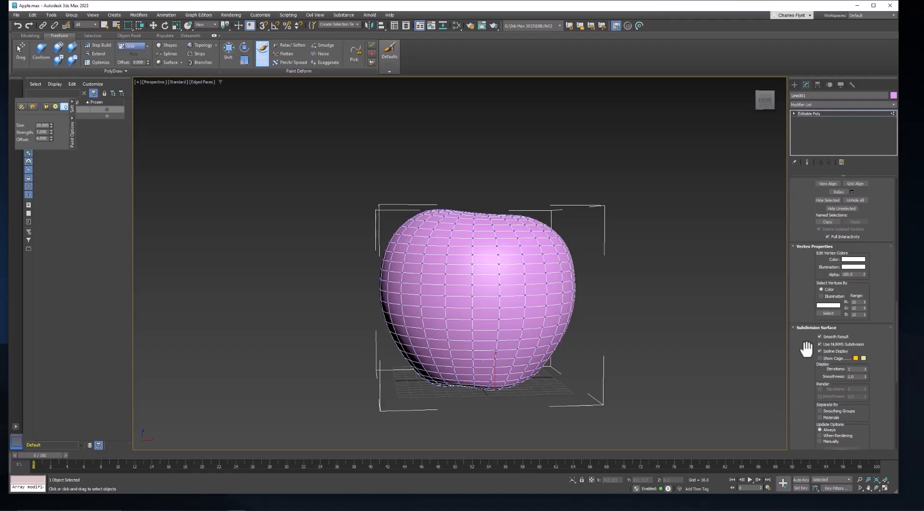
{"action": "scroll", "scroll_direction": "down", "scroll_amount": 3}
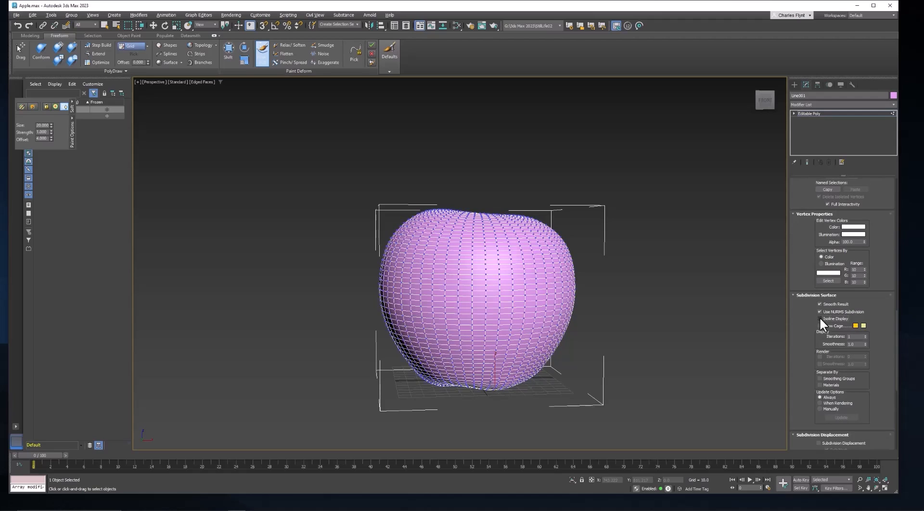
{"action": "left_click", "coordinate": [819, 319]}
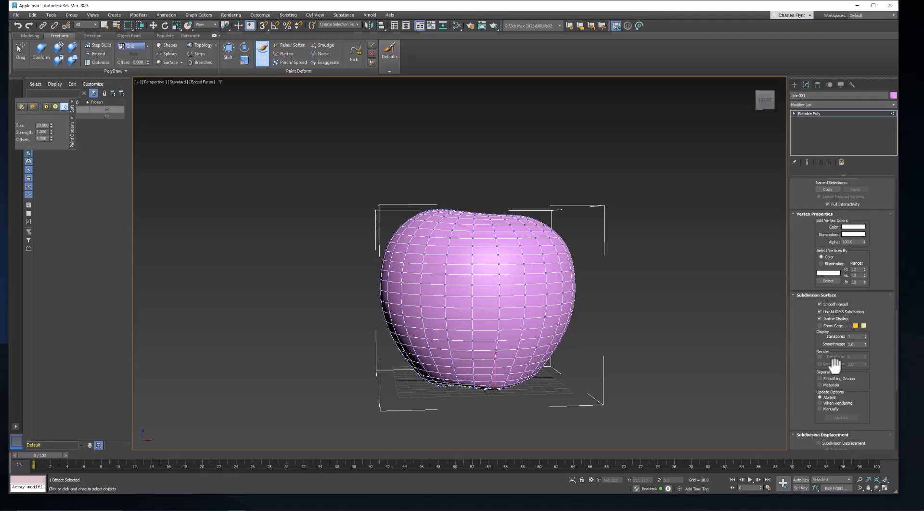
{"action": "left_click", "coordinate": [864, 335]}
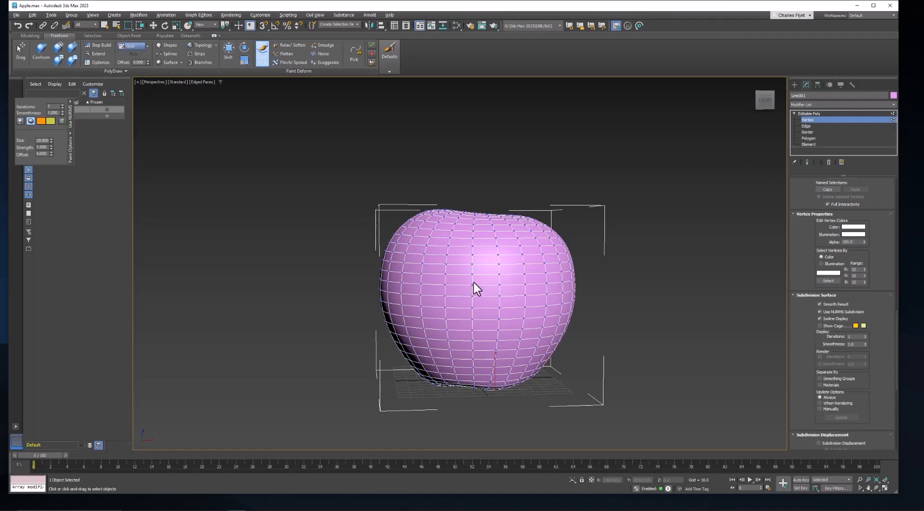
Paint three Push/Pull strokes adding gentle lumps to the smoothed apple's surface
{"action": "left_click_drag", "start_coordinate": [477, 289], "coordinate": [454, 277]}
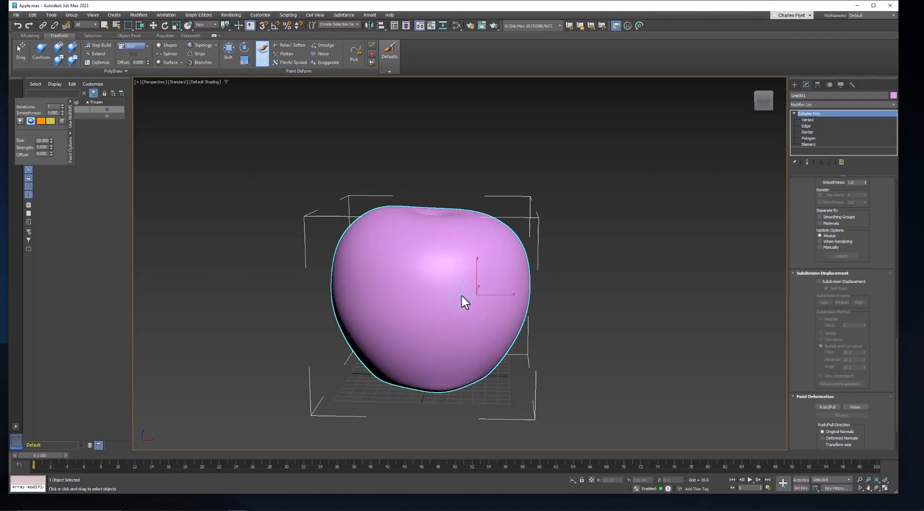
{"action": "left_click_drag", "start_coordinate": [463, 301], "coordinate": [472, 289]}
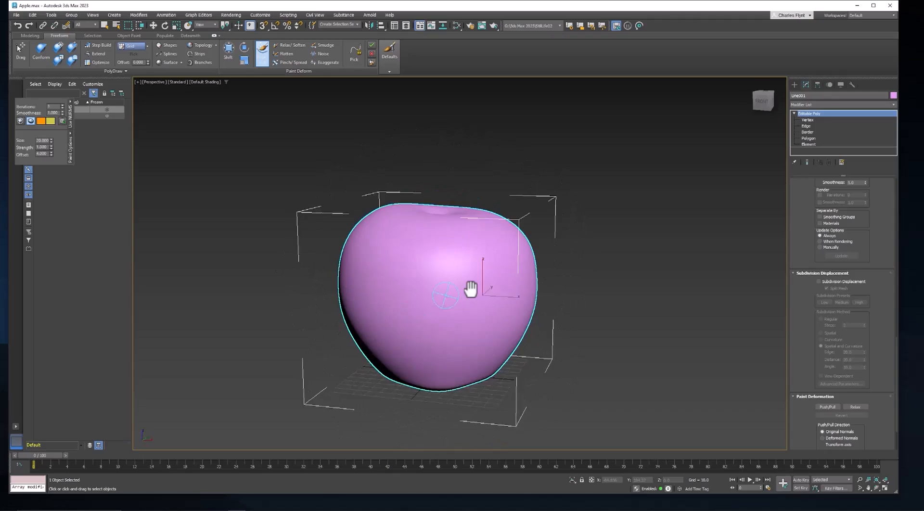
{"action": "left_click_drag", "start_coordinate": [472, 289], "coordinate": [448, 293]}
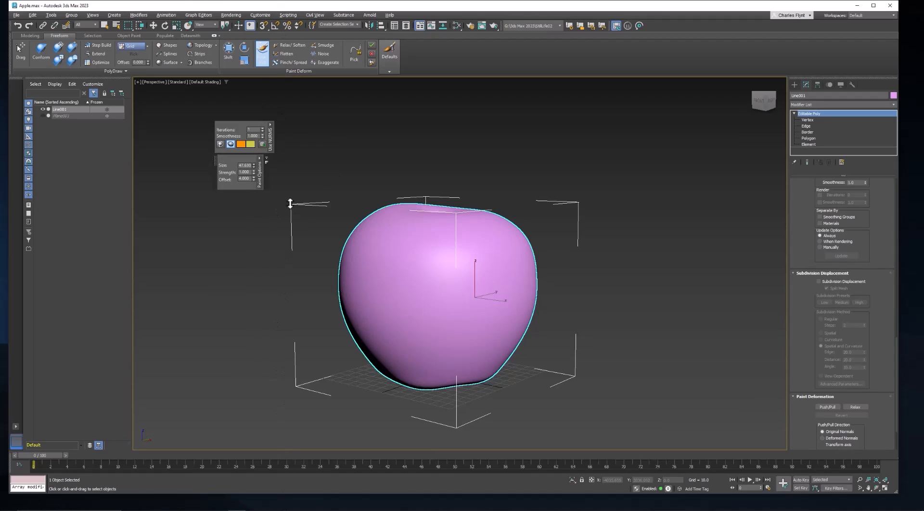
{"action": "mouse_move", "coordinate": [256, 168]}
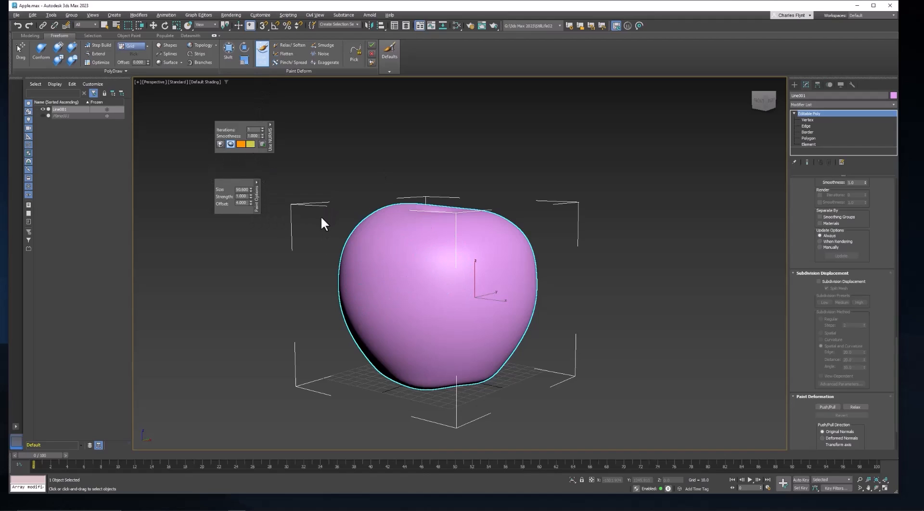
{"action": "mouse_move", "coordinate": [173, 169]}
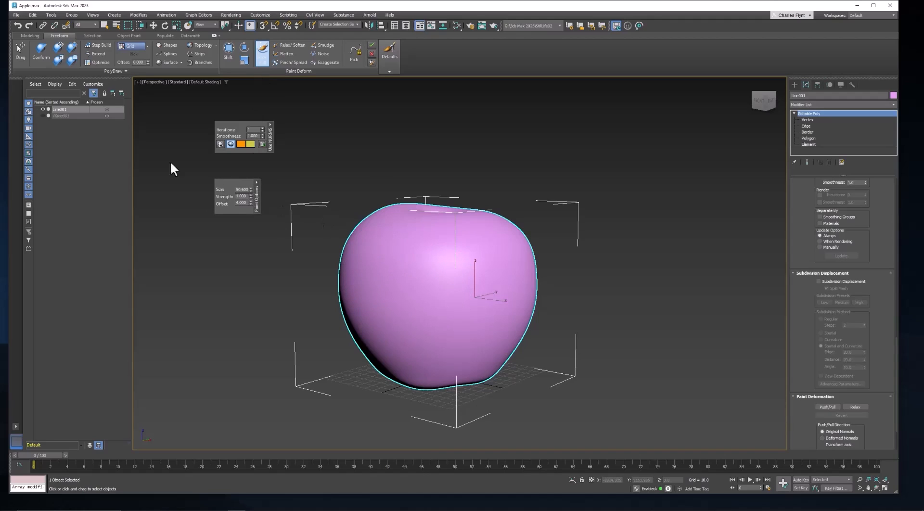
{"action": "mouse_move", "coordinate": [436, 327]}
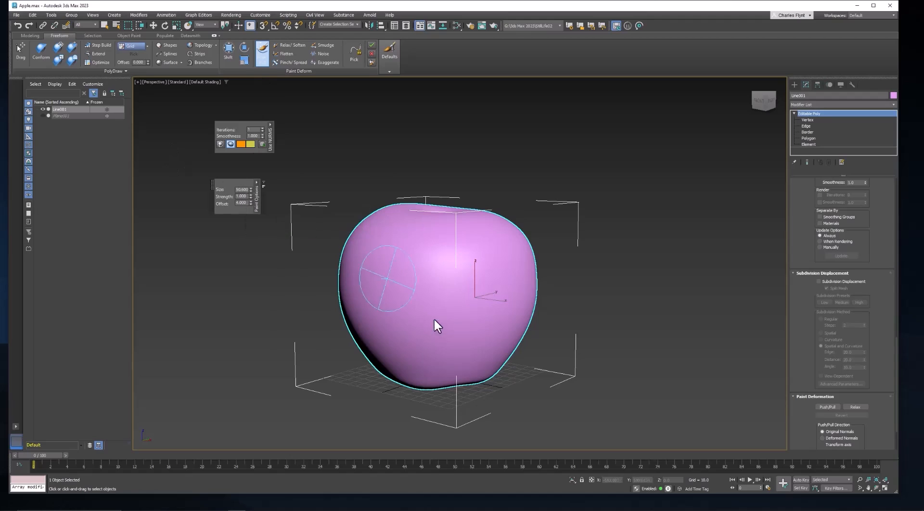
{"action": "mouse_move", "coordinate": [428, 335]}
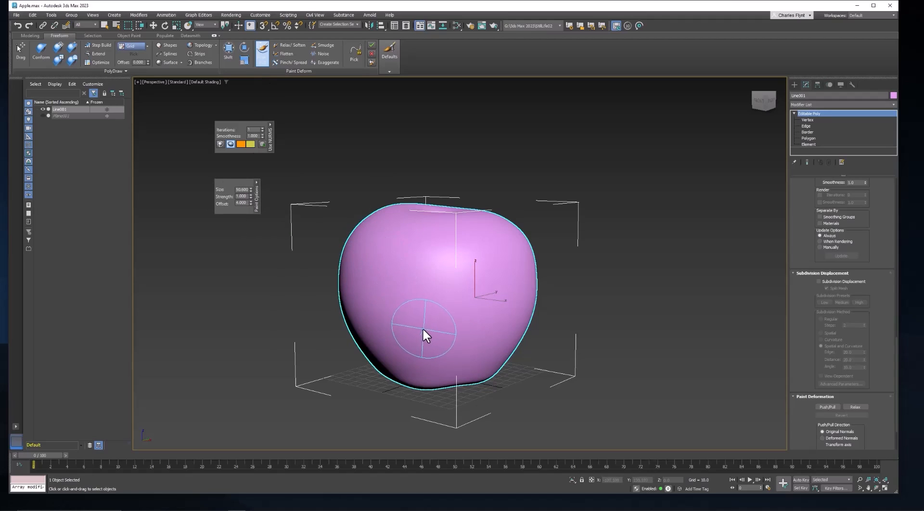
Orbit around the apple, bulging its lower front and pushing uneven bulges into its sides
{"action": "left_click_drag", "start_coordinate": [427, 335], "coordinate": [364, 265]}
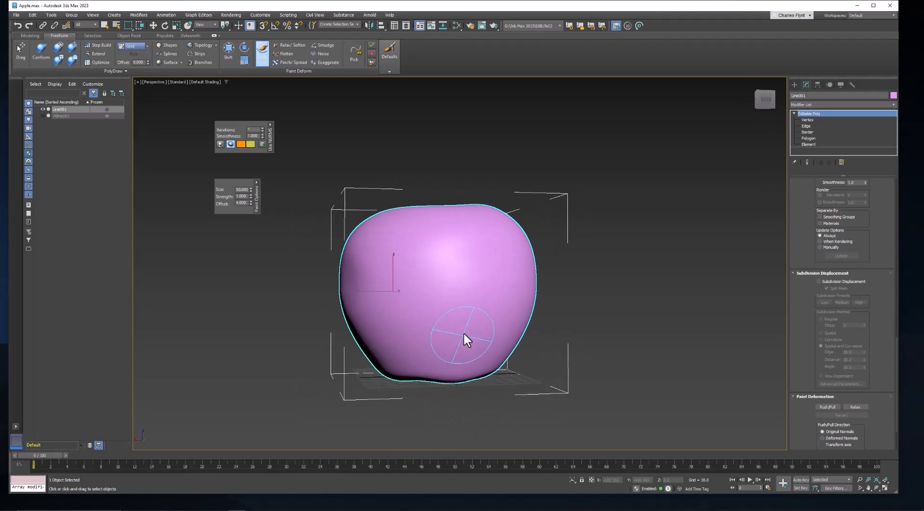
{"action": "left_click_drag", "start_coordinate": [468, 339], "coordinate": [448, 336]}
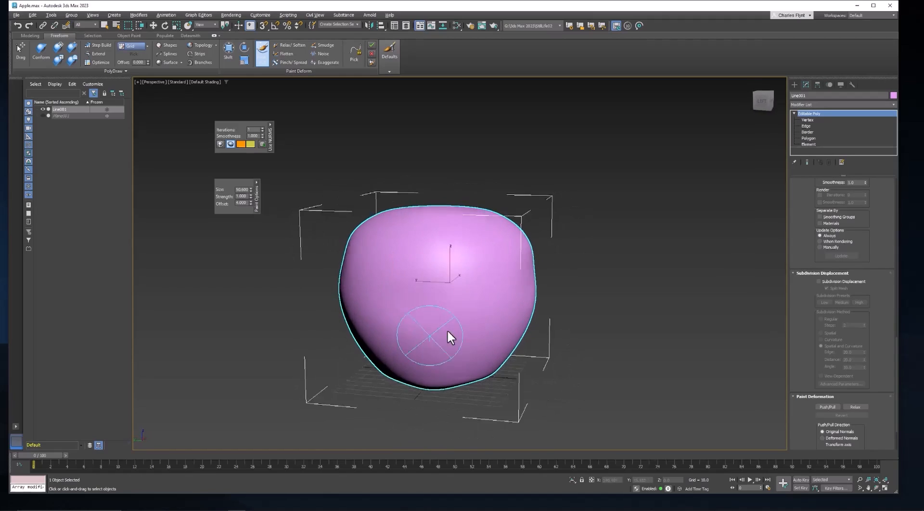
{"action": "left_click_drag", "start_coordinate": [448, 338], "coordinate": [524, 356]}
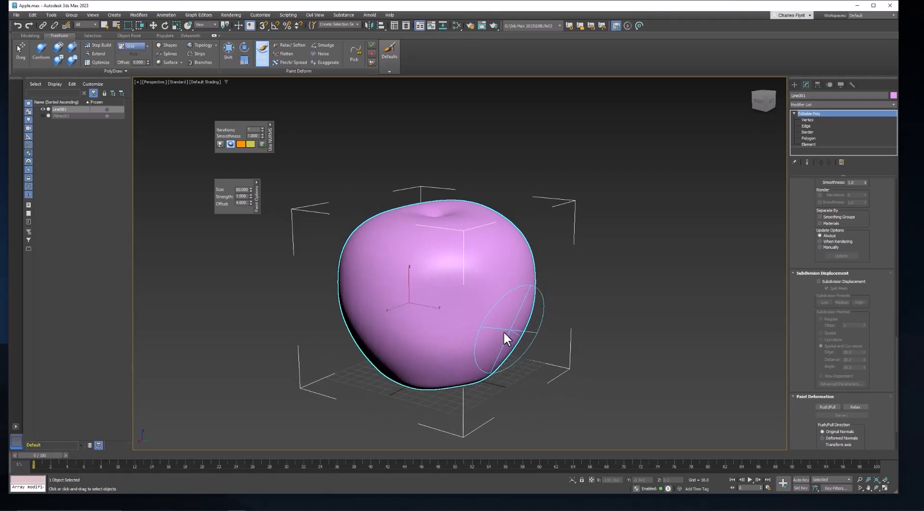
{"action": "left_click_drag", "start_coordinate": [504, 339], "coordinate": [468, 313]}
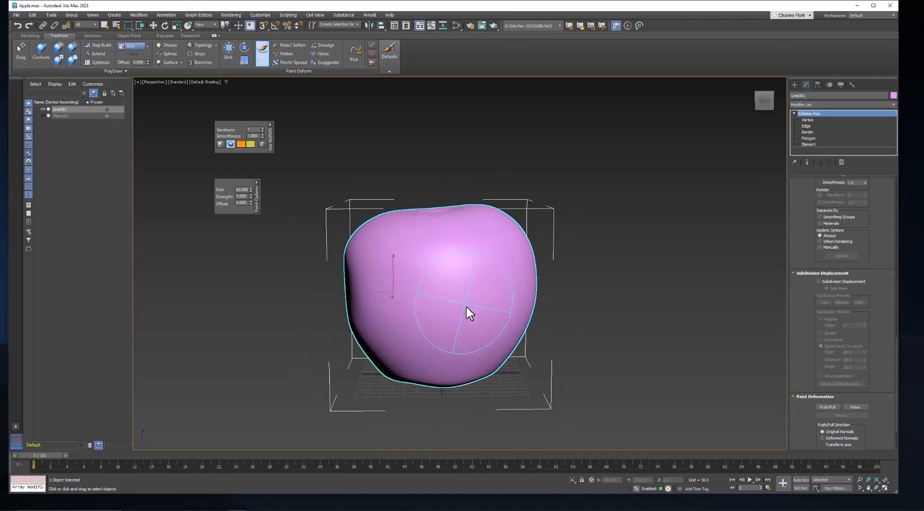
{"action": "left_click_drag", "start_coordinate": [468, 313], "coordinate": [430, 339]}
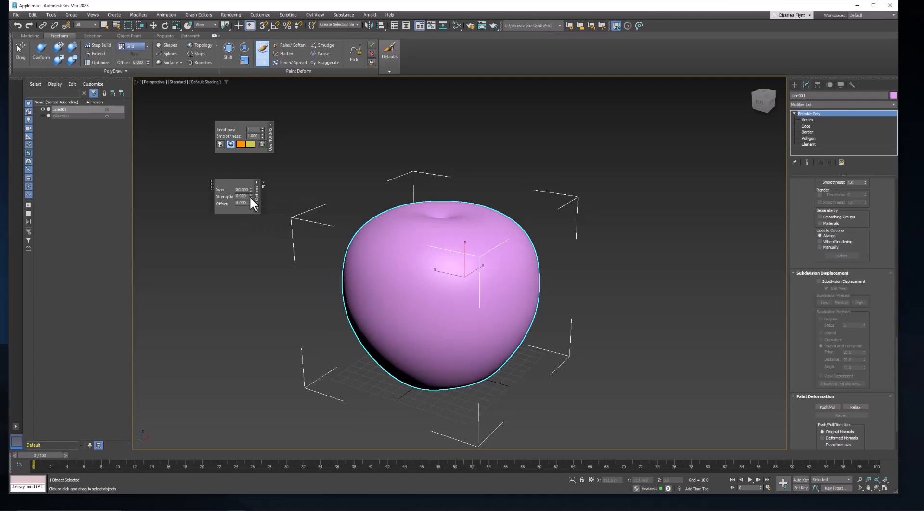
Lower brush strength to 0.57 and add subtle lumps on the apple's left and right sides
{"action": "left_click_drag", "start_coordinate": [250, 195], "coordinate": [250, 204]}
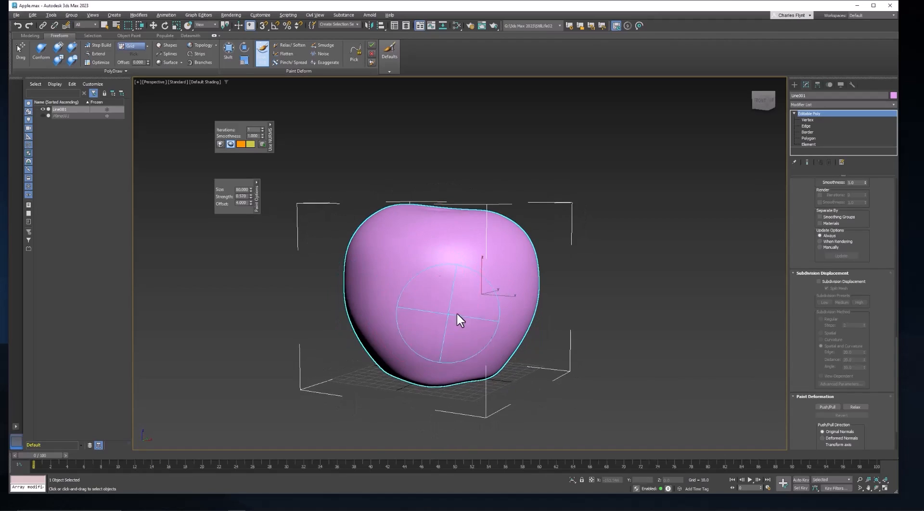
{"action": "left_click_drag", "start_coordinate": [460, 318], "coordinate": [403, 318]}
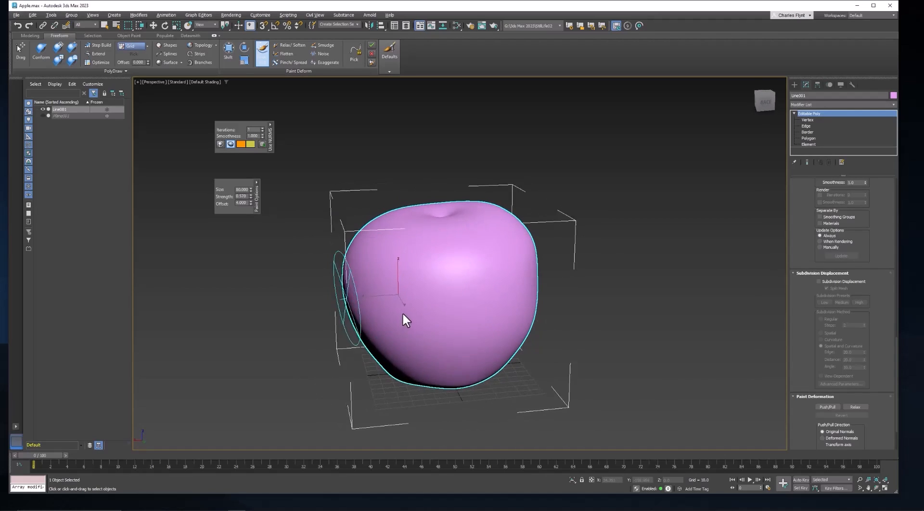
{"action": "left_click_drag", "start_coordinate": [404, 318], "coordinate": [456, 286]}
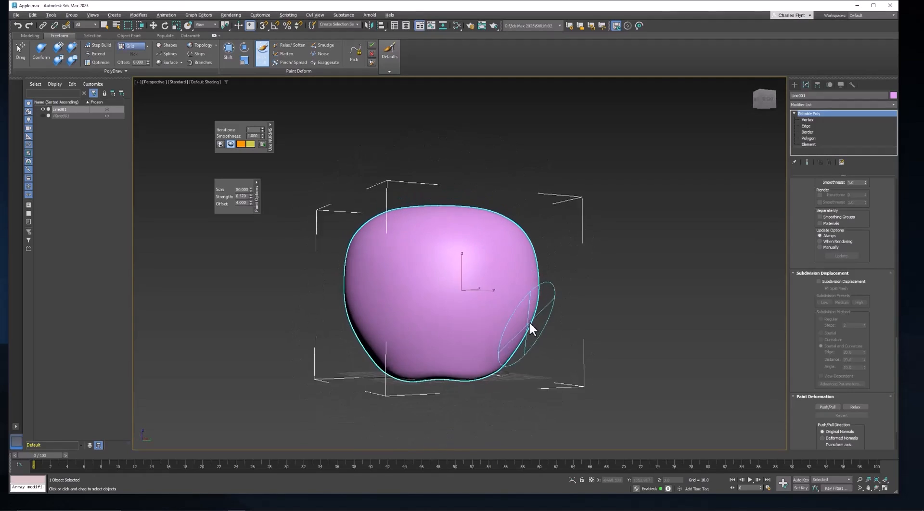
{"action": "left_click_drag", "start_coordinate": [530, 328], "coordinate": [439, 312]}
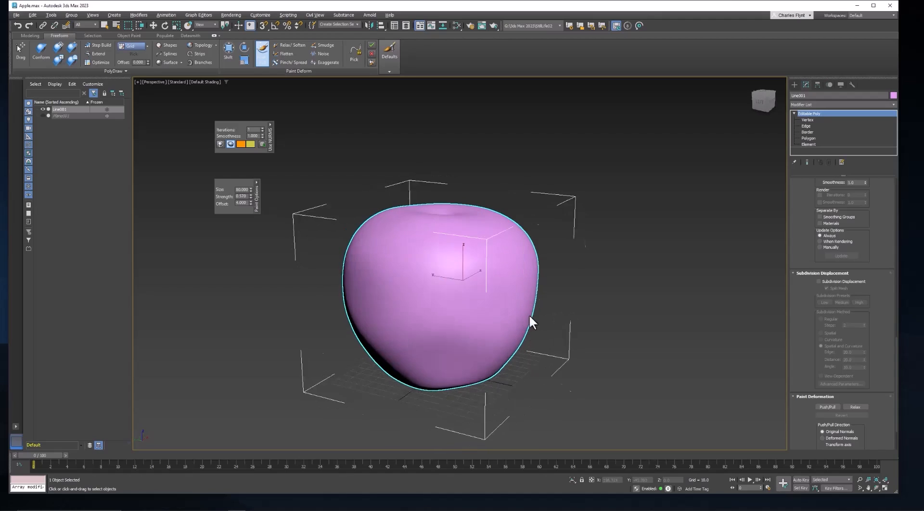
{"action": "left_click_drag", "start_coordinate": [531, 321], "coordinate": [416, 251]}
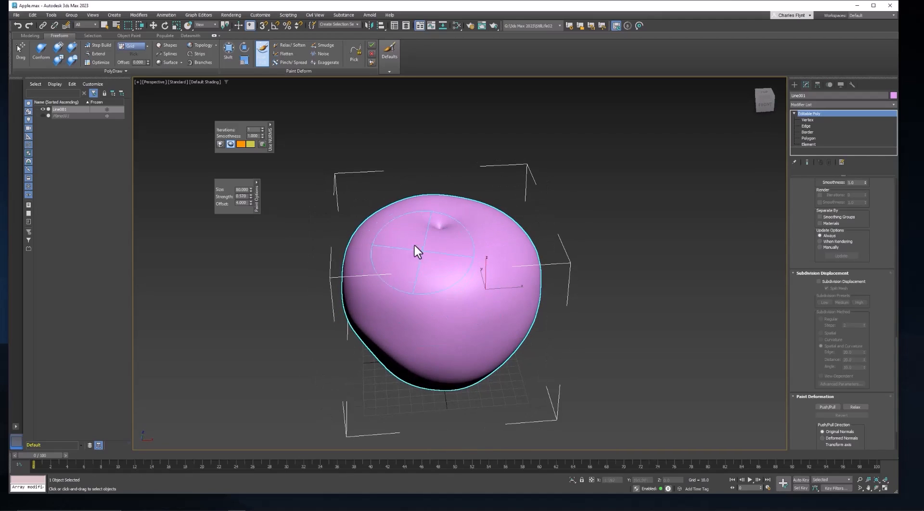